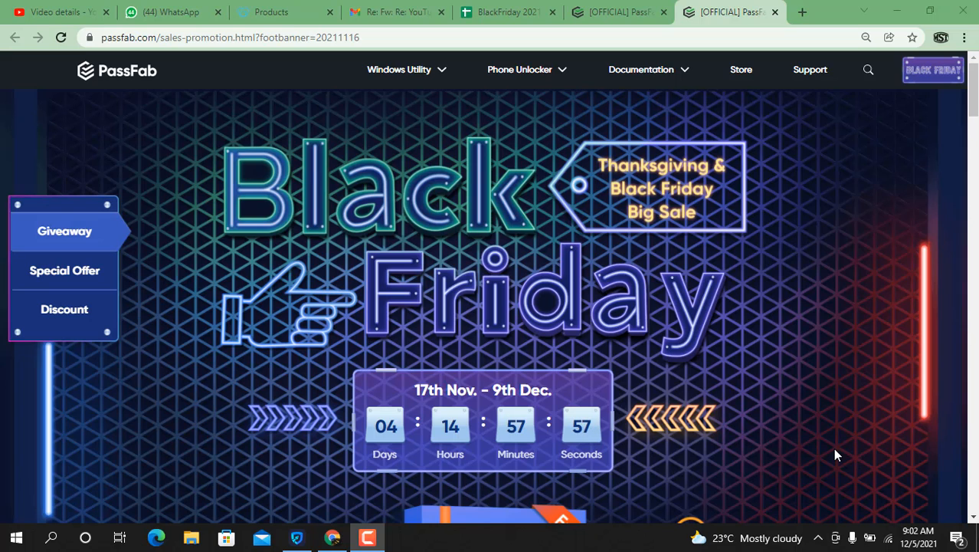
{"action": "mouse_move", "coordinate": [767, 407]}
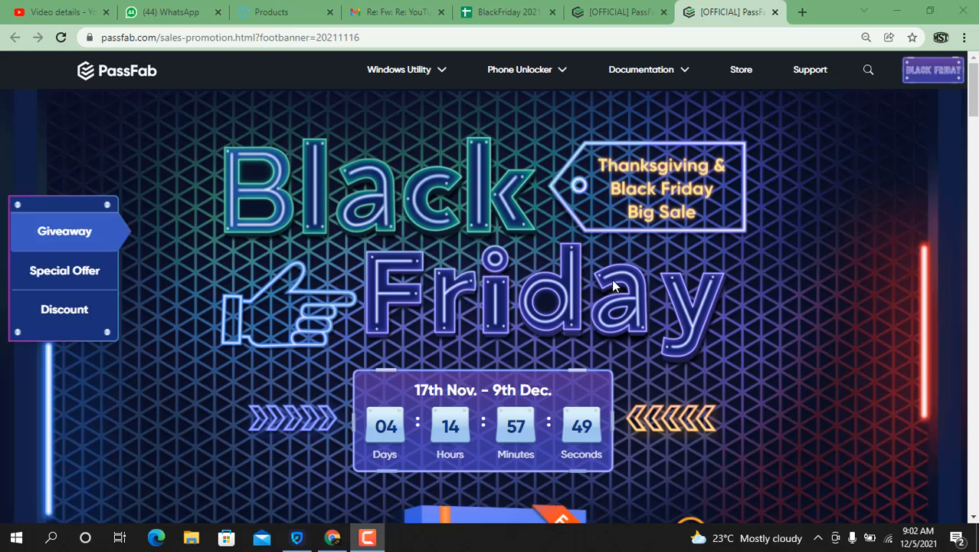
Scroll down through the current page before switching to the product page.
{"action": "scroll", "scroll_direction": "down", "scroll_amount": 3}
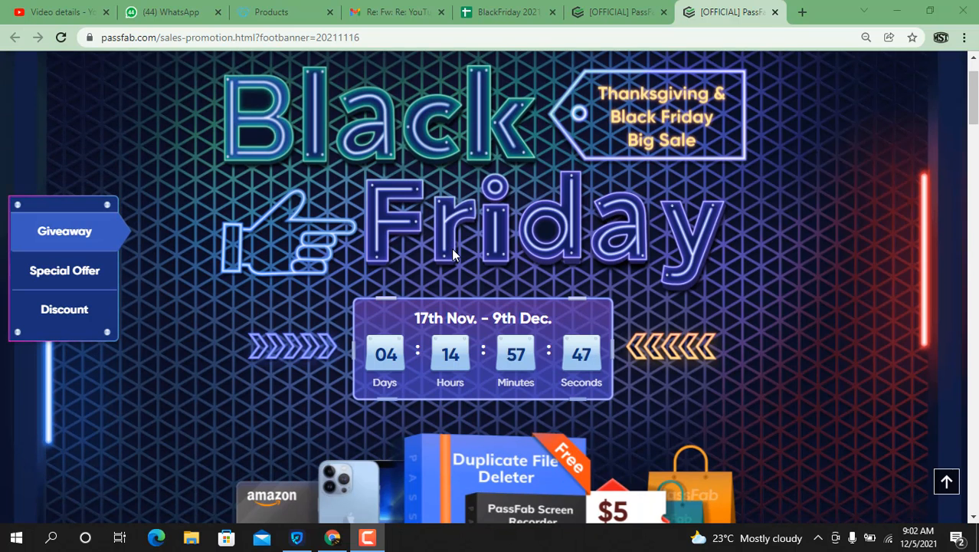
{"action": "scroll", "scroll_direction": "down", "scroll_amount": 3}
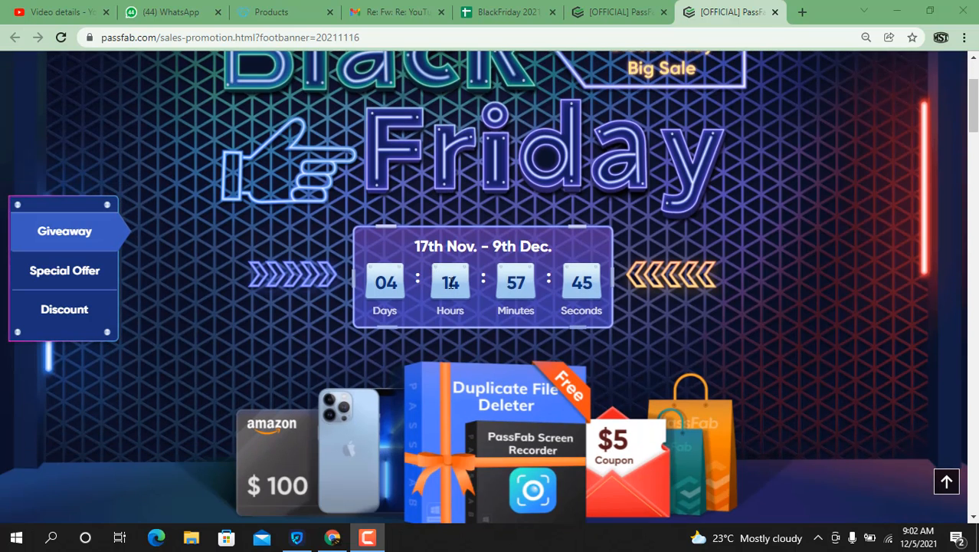
{"action": "mouse_move", "coordinate": [533, 289]}
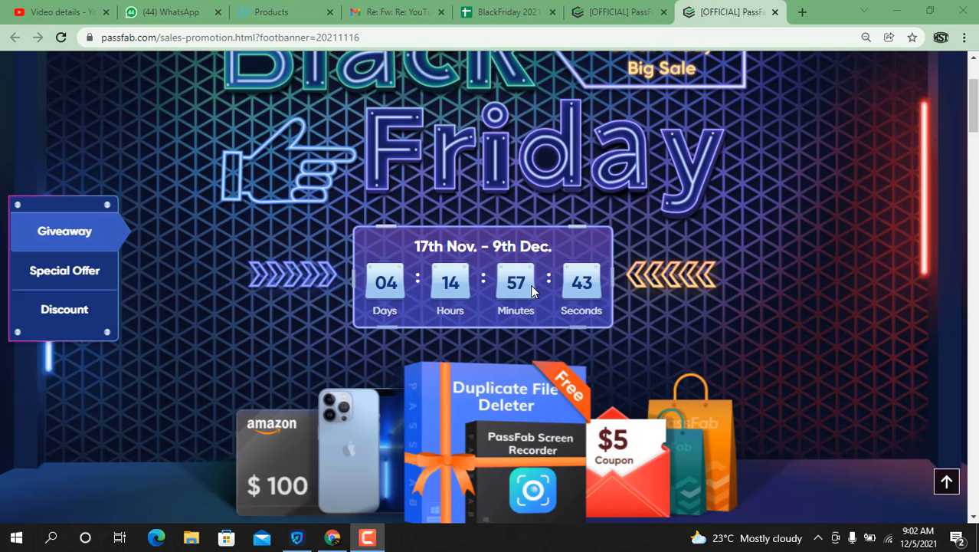
{"action": "mouse_move", "coordinate": [577, 294]}
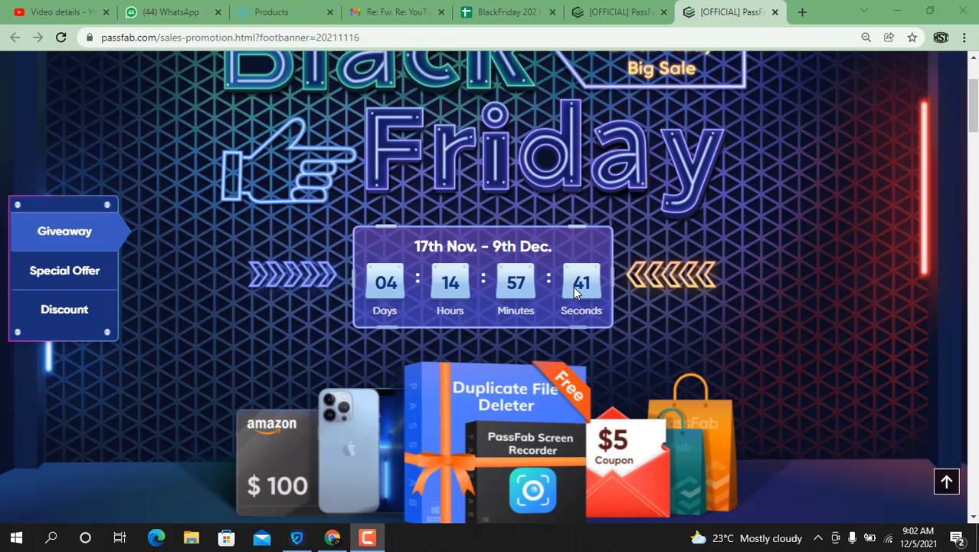
{"action": "scroll", "scroll_direction": "down", "scroll_amount": 3}
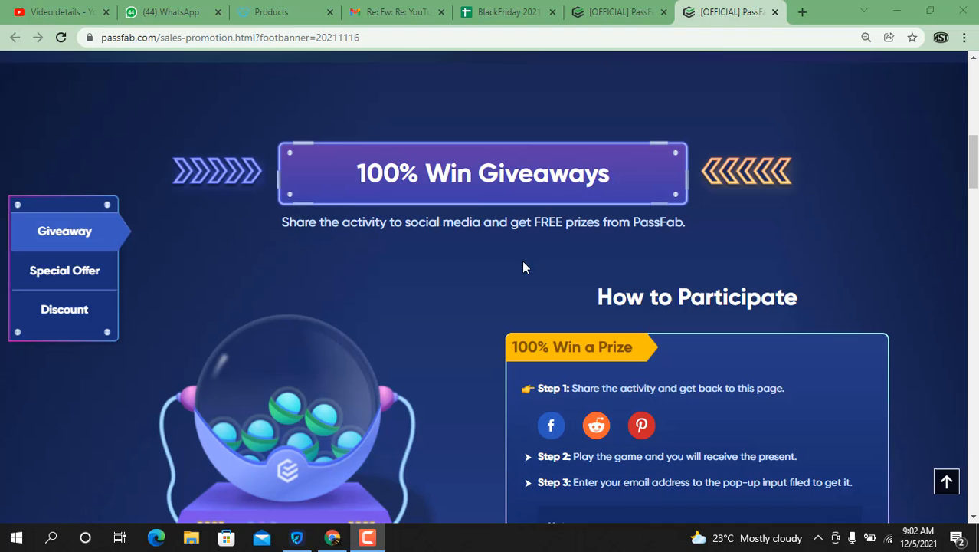
{"action": "mouse_move", "coordinate": [472, 202]}
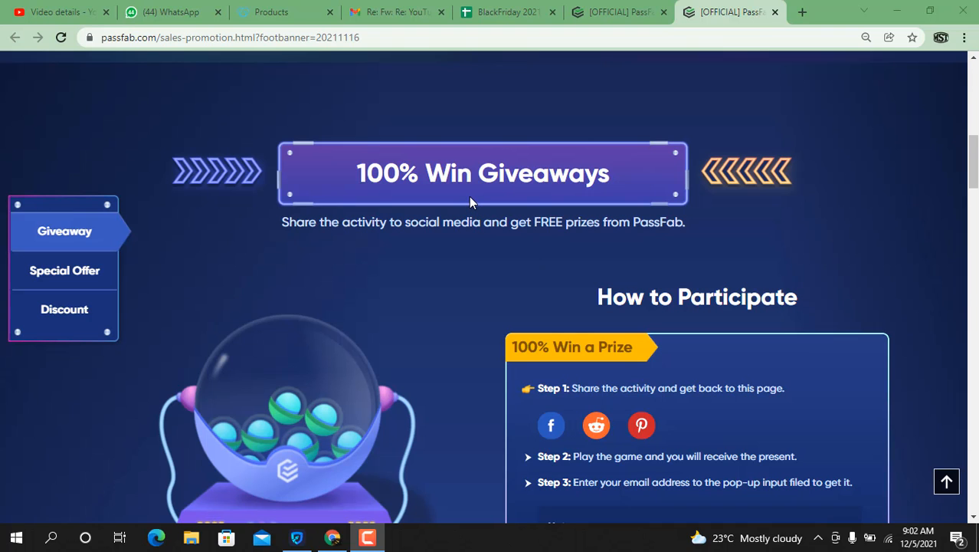
{"action": "scroll", "scroll_direction": "down", "scroll_amount": 3}
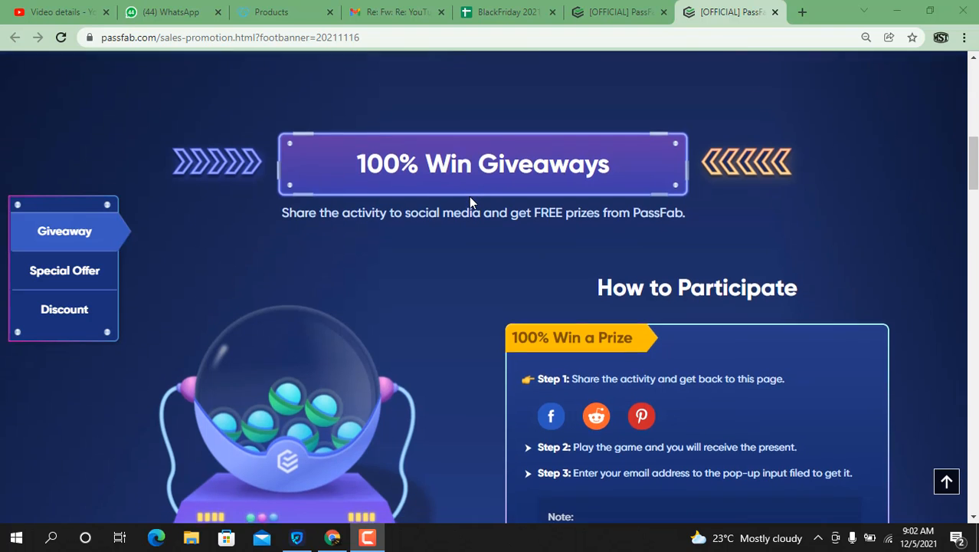
{"action": "scroll", "scroll_direction": "down", "scroll_amount": 3}
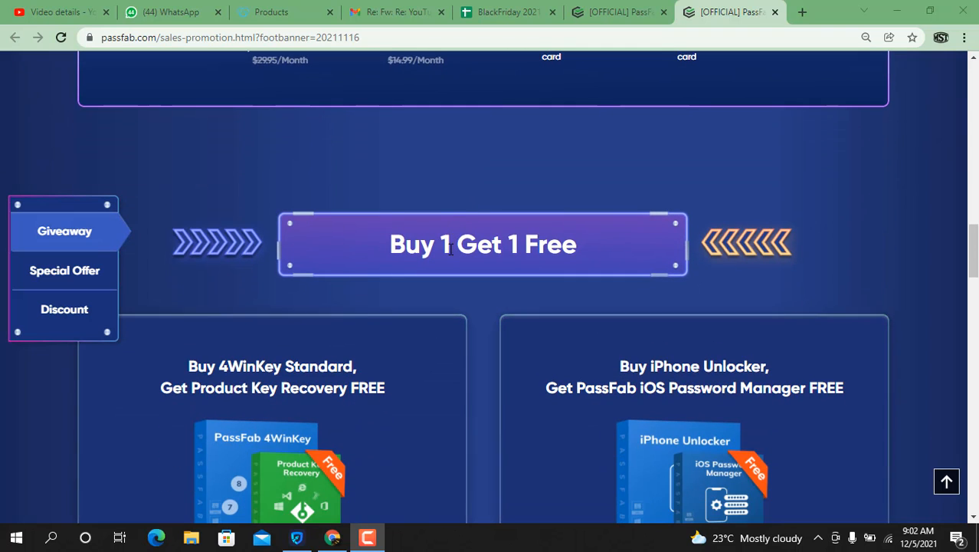
{"action": "scroll", "scroll_direction": "down", "scroll_amount": 3}
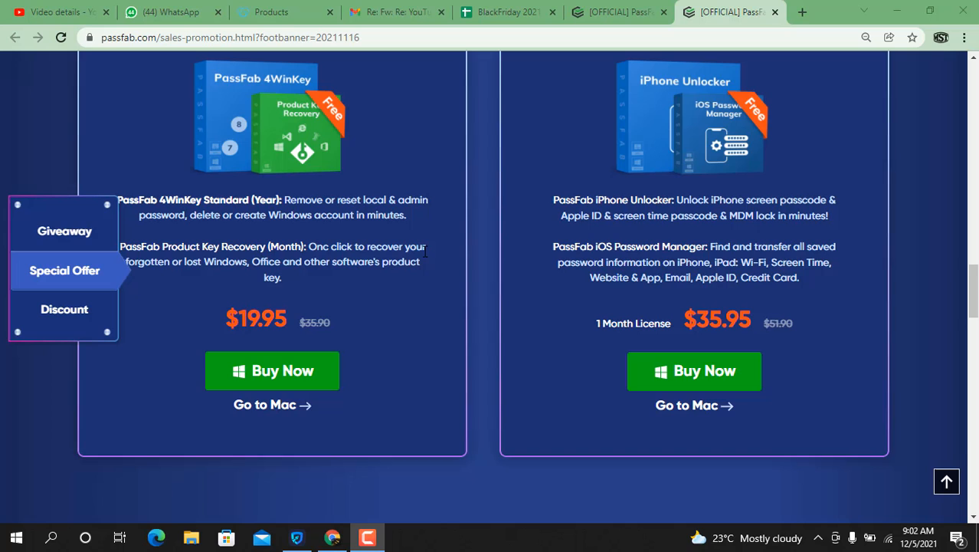
{"action": "scroll", "scroll_direction": "down", "scroll_amount": 3}
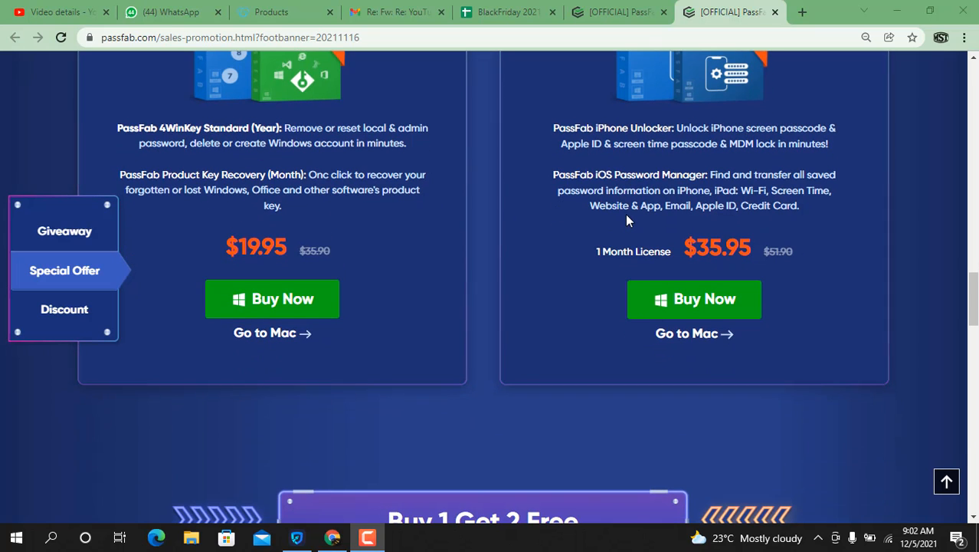
{"action": "scroll", "scroll_direction": "down", "scroll_amount": 3}
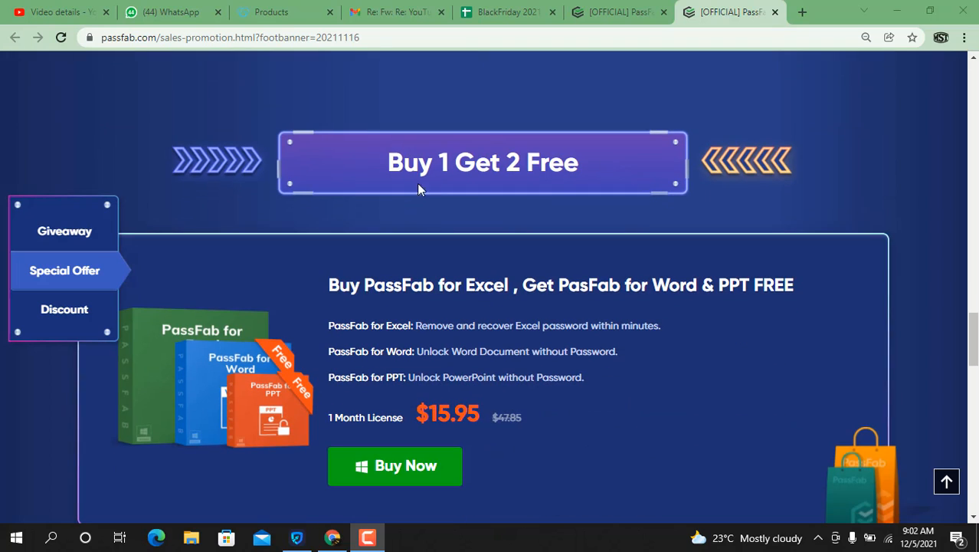
{"action": "scroll", "scroll_direction": "down", "scroll_amount": 3}
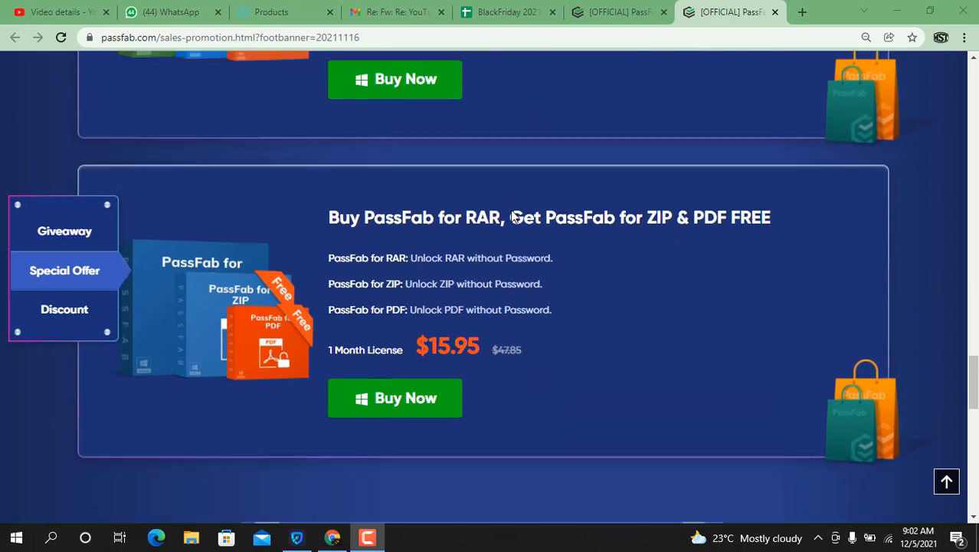
{"action": "scroll", "scroll_direction": "down", "scroll_amount": 3}
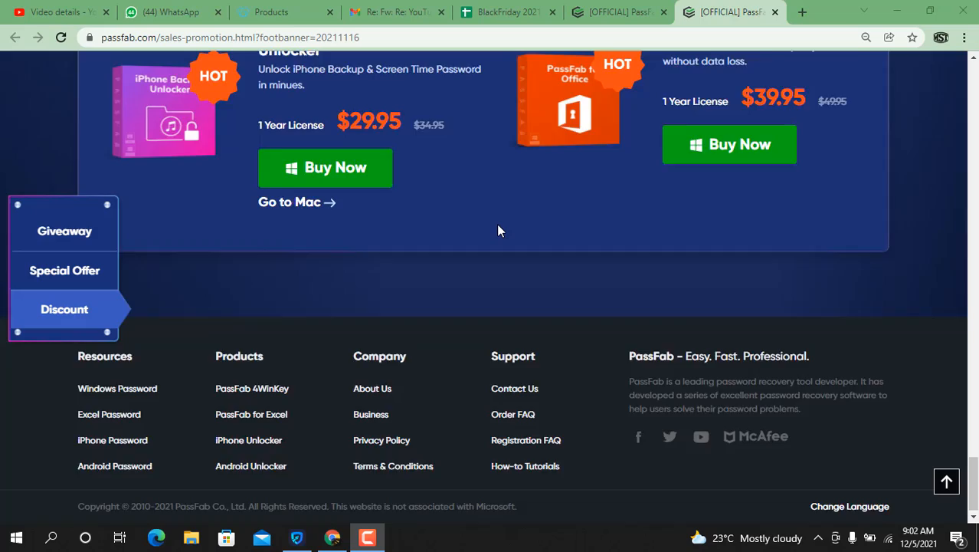
Switch to the PassFab Activation Unlocker product page and scroll to the free trial buttons.
{"action": "left_click", "coordinate": [65, 270]}
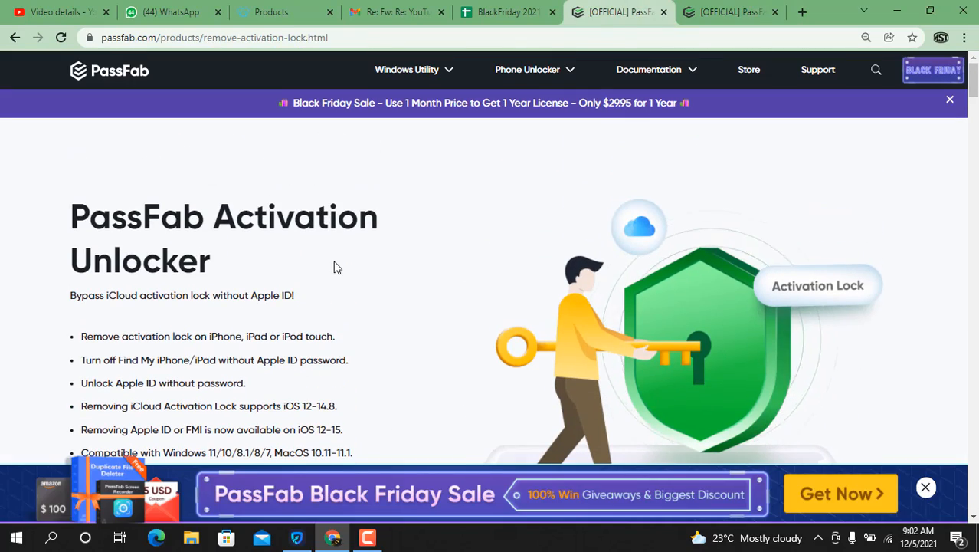
{"action": "mouse_move", "coordinate": [189, 309]}
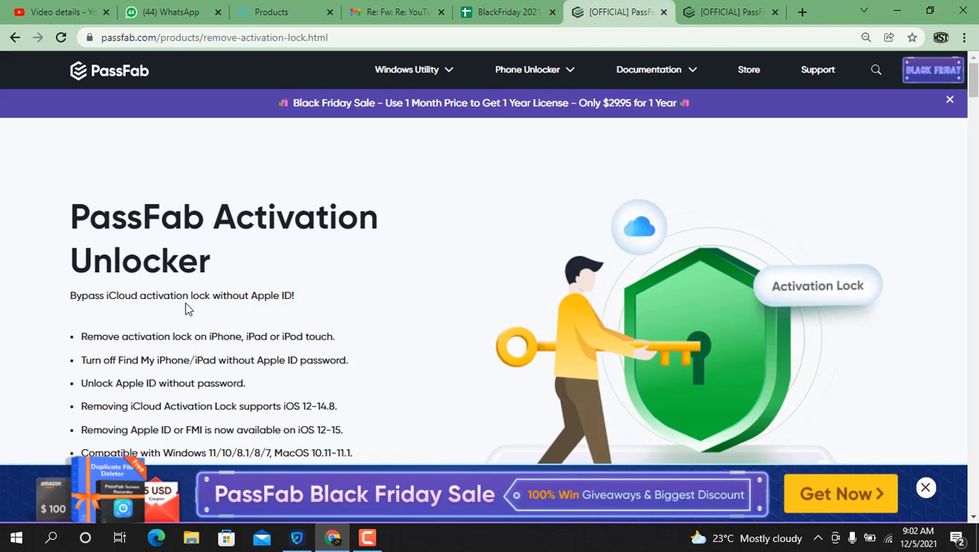
{"action": "mouse_move", "coordinate": [159, 337]}
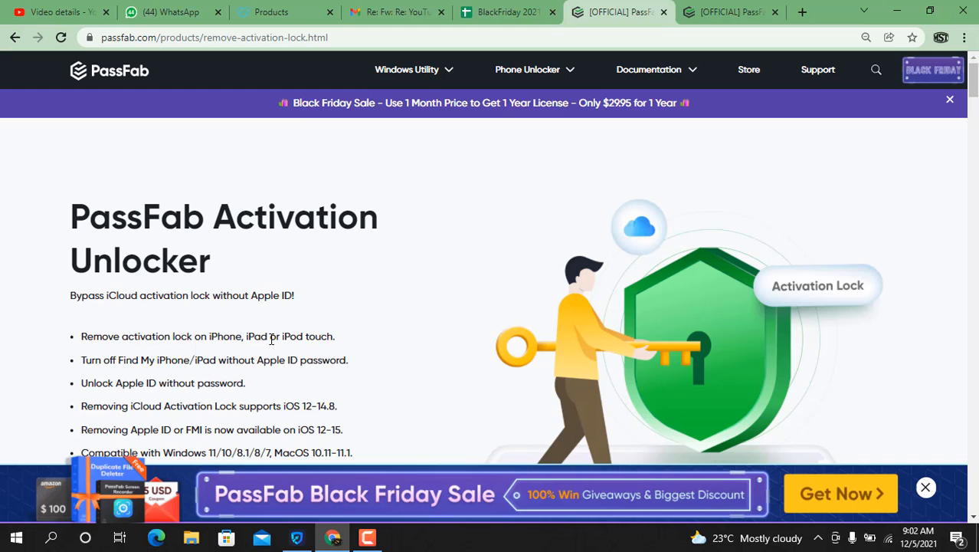
{"action": "scroll", "scroll_direction": "down", "scroll_amount": 3}
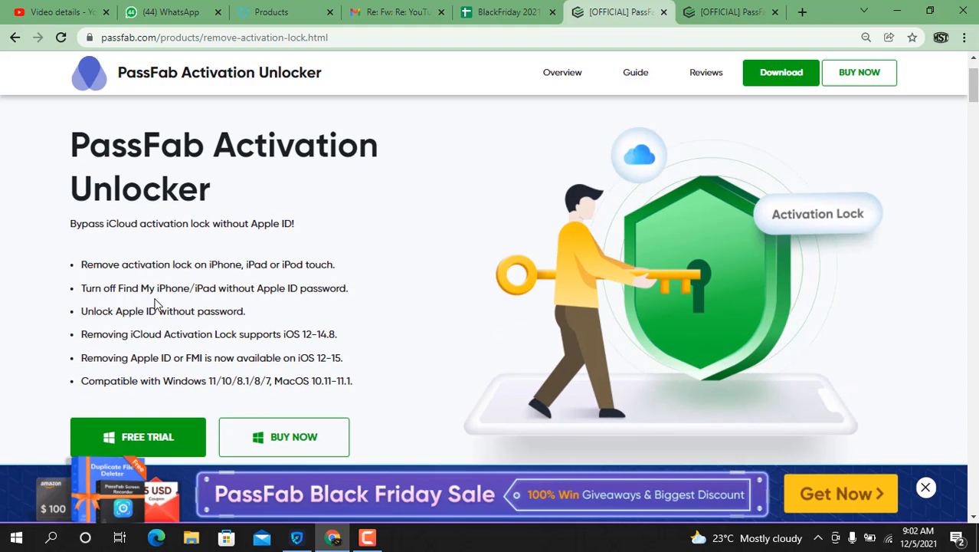
{"action": "mouse_move", "coordinate": [263, 300]}
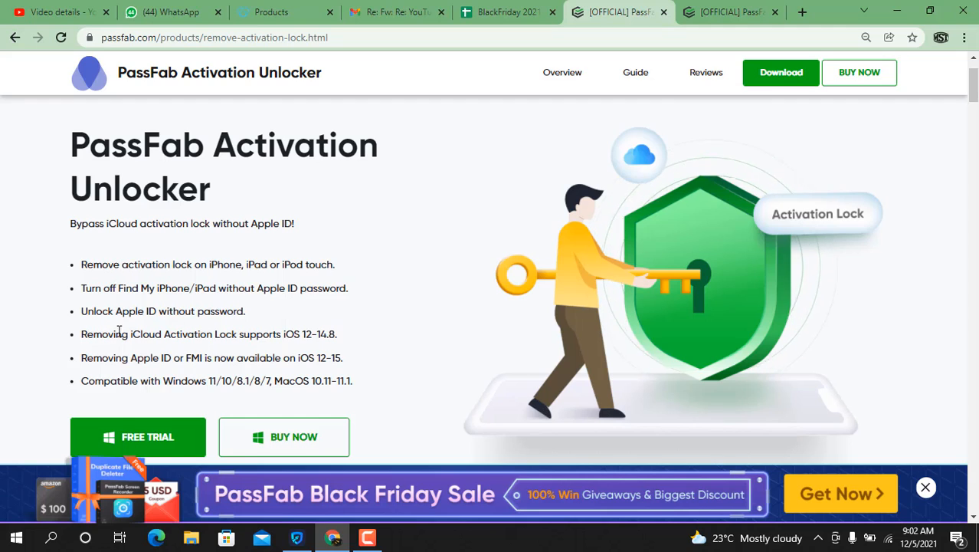
{"action": "mouse_move", "coordinate": [227, 328]}
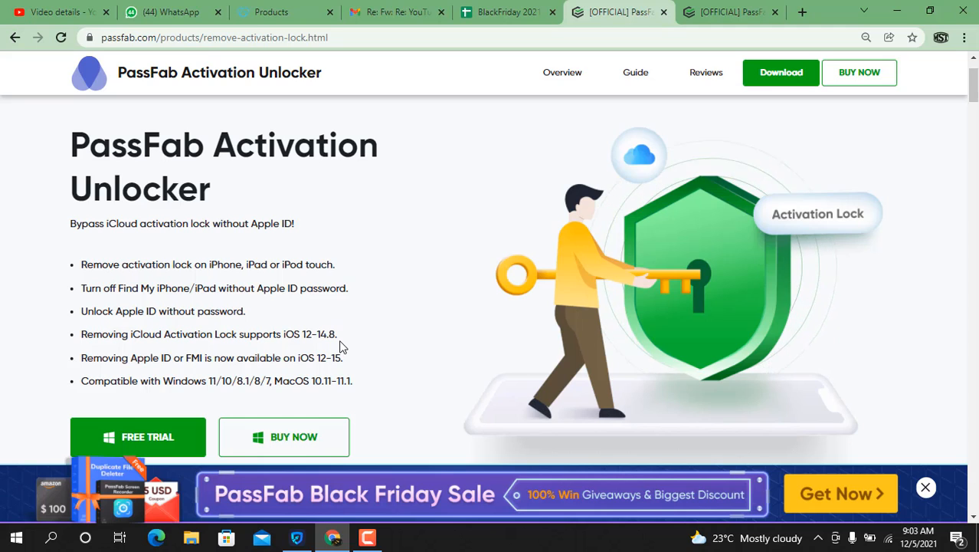
{"action": "mouse_move", "coordinate": [171, 372]}
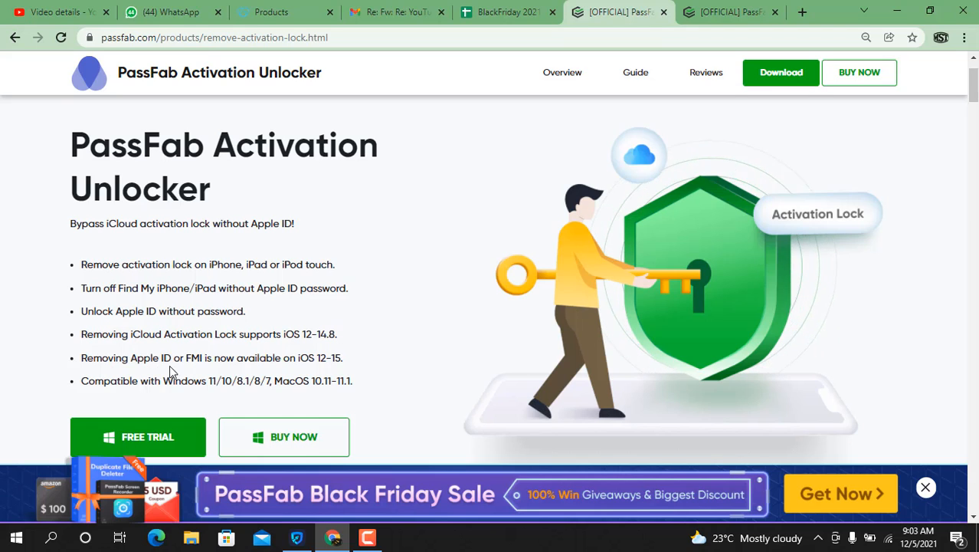
{"action": "mouse_move", "coordinate": [150, 374]}
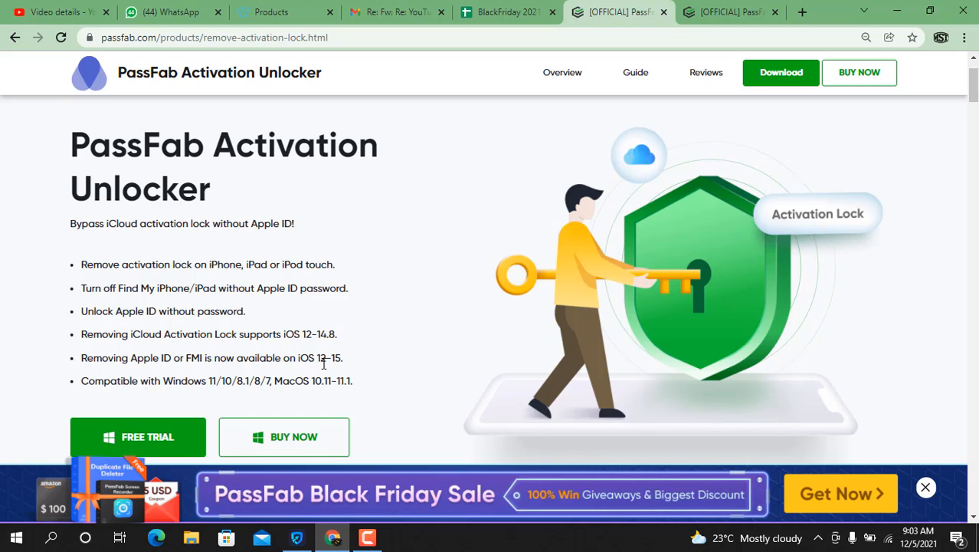
{"action": "mouse_move", "coordinate": [347, 368]}
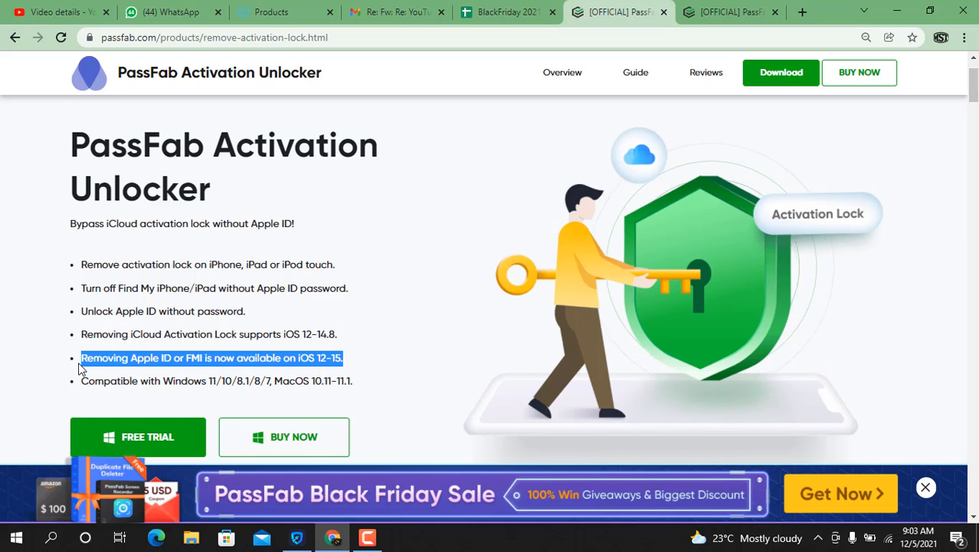
{"action": "mouse_move", "coordinate": [105, 395]}
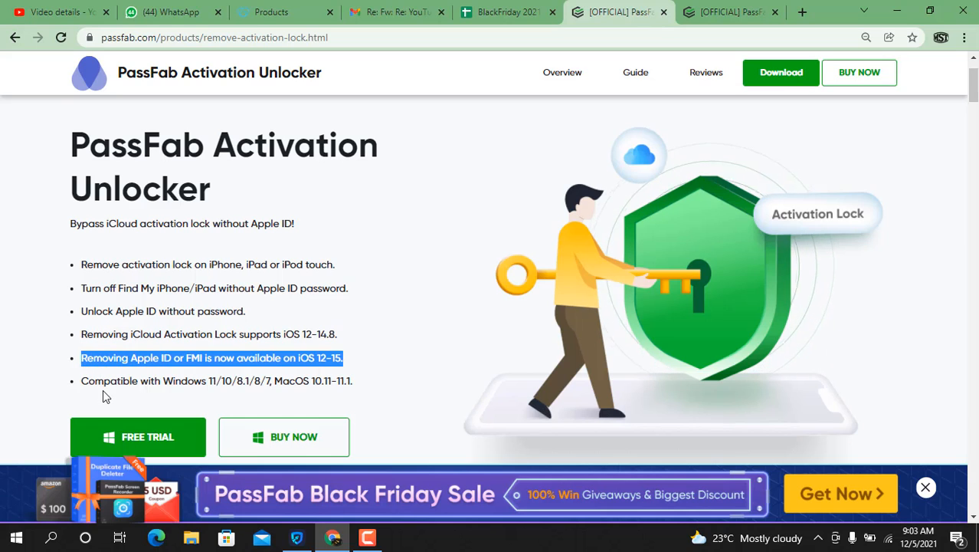
{"action": "mouse_move", "coordinate": [207, 392]}
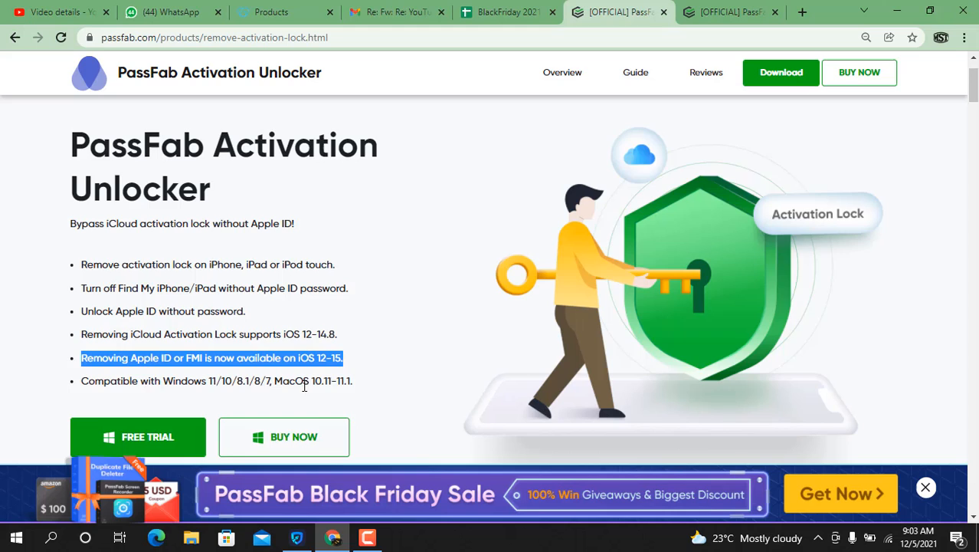
{"action": "scroll", "scroll_direction": "down", "scroll_amount": 3}
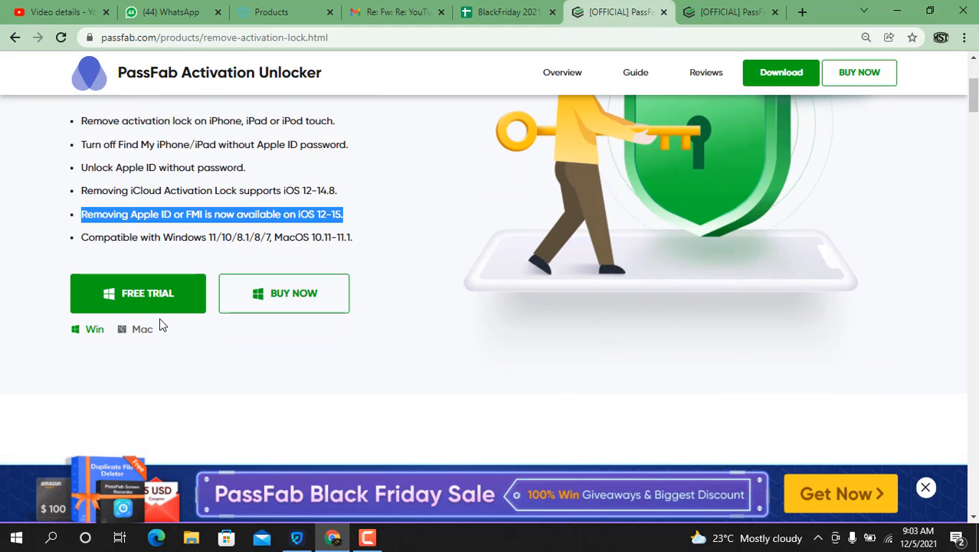
Download the Windows free trial of PassFab Activation Unlocker.
{"action": "left_click", "coordinate": [141, 328]}
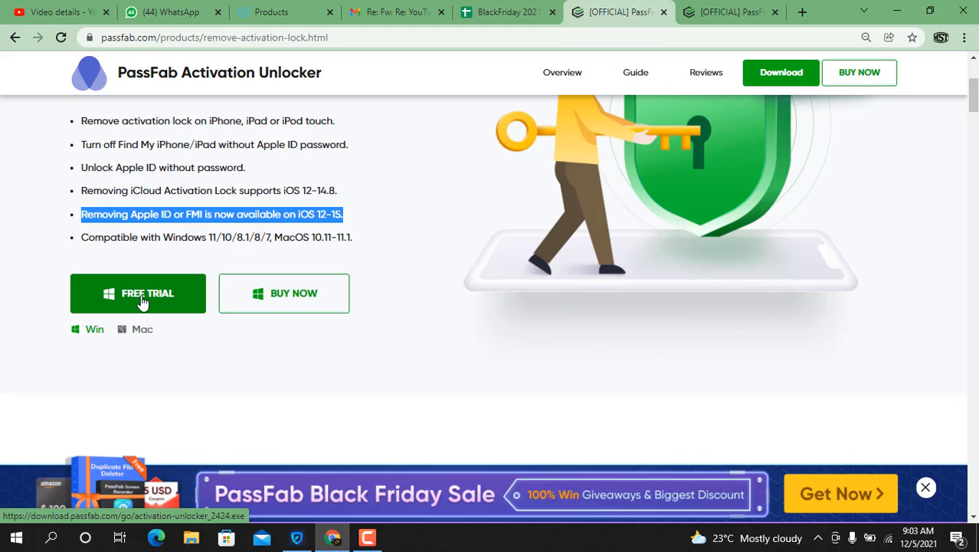
{"action": "mouse_move", "coordinate": [143, 312]}
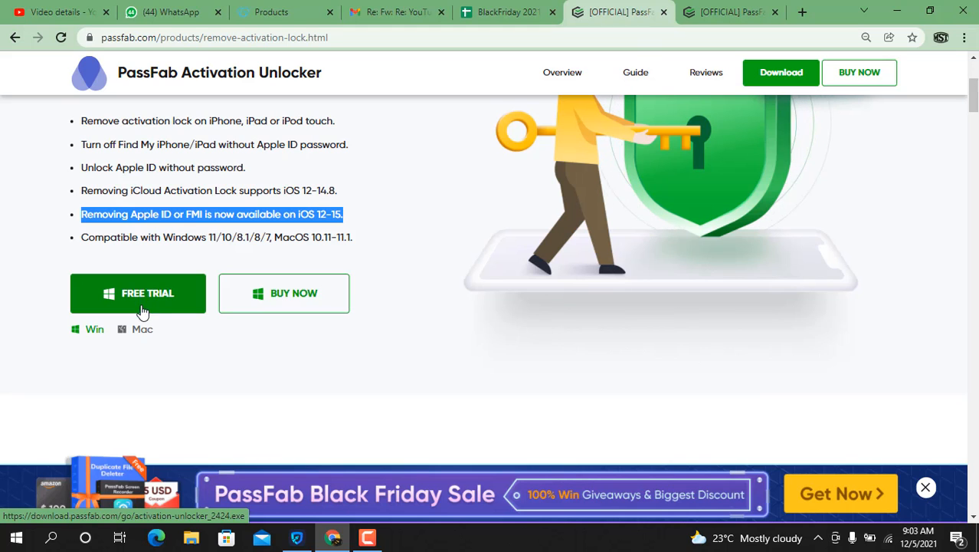
{"action": "scroll", "scroll_direction": "up", "scroll_amount": 3}
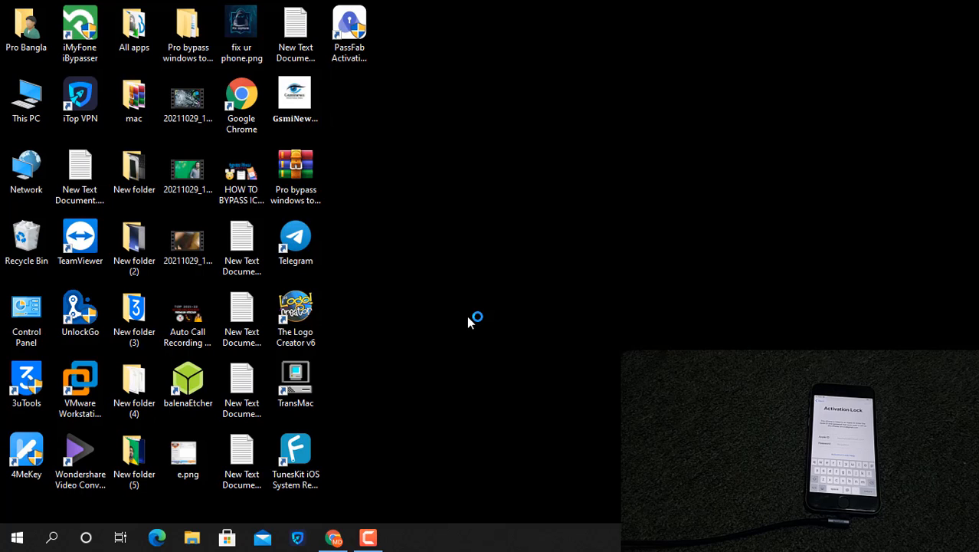
Launch PassFab Activation Unlocker from its desktop icon.
{"action": "left_click", "coordinate": [349, 23]}
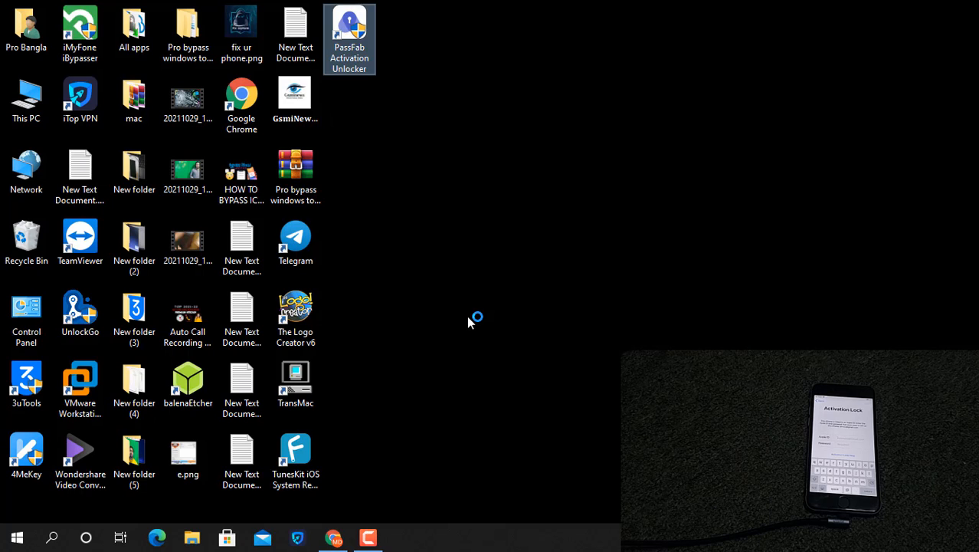
{"action": "double_click", "coordinate": [350, 38]}
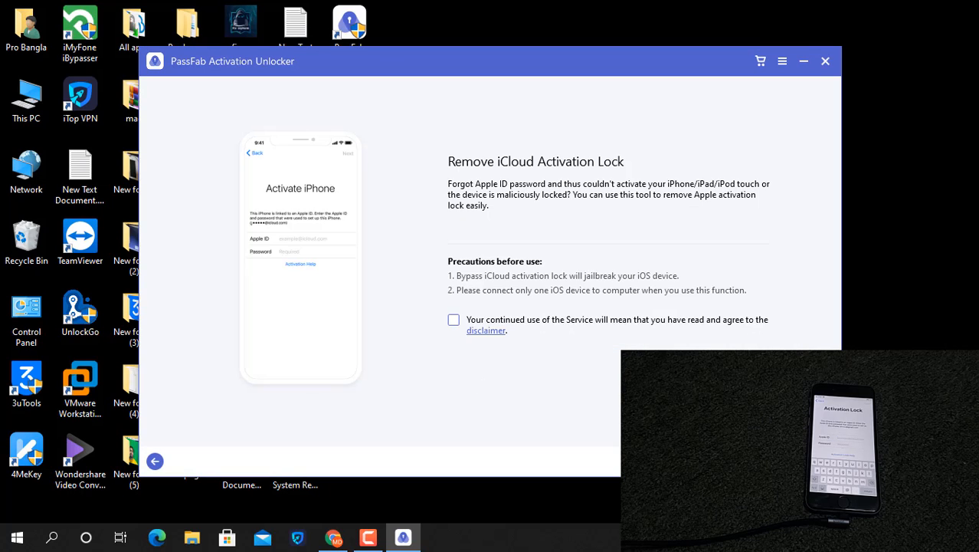
{"action": "mouse_move", "coordinate": [644, 325]}
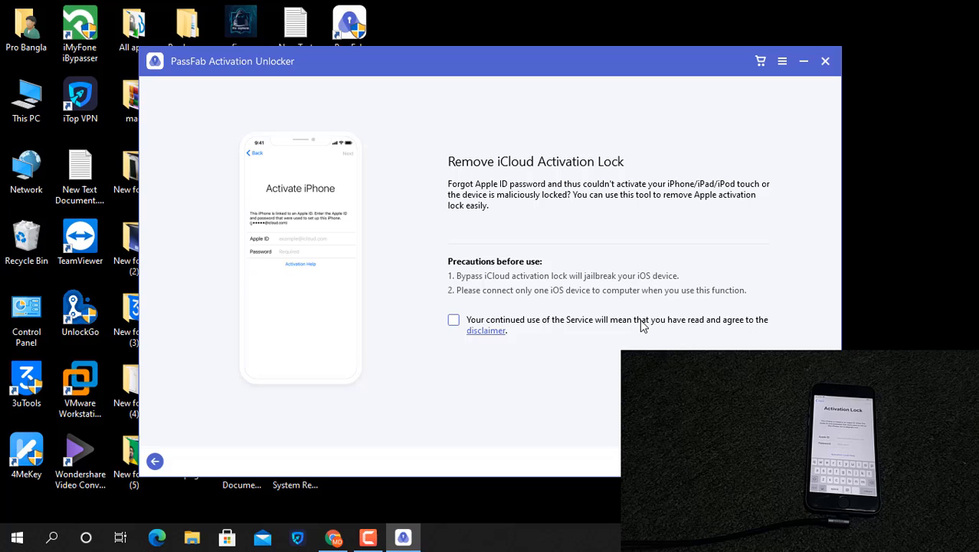
Agree to the disclaimer on the Remove iCloud Activation Lock screen.
{"action": "left_click", "coordinate": [453, 321]}
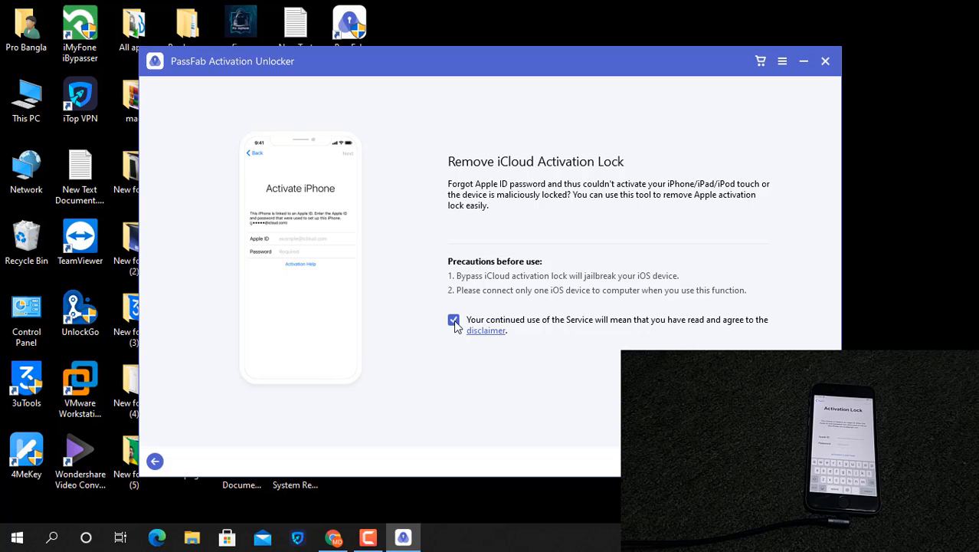